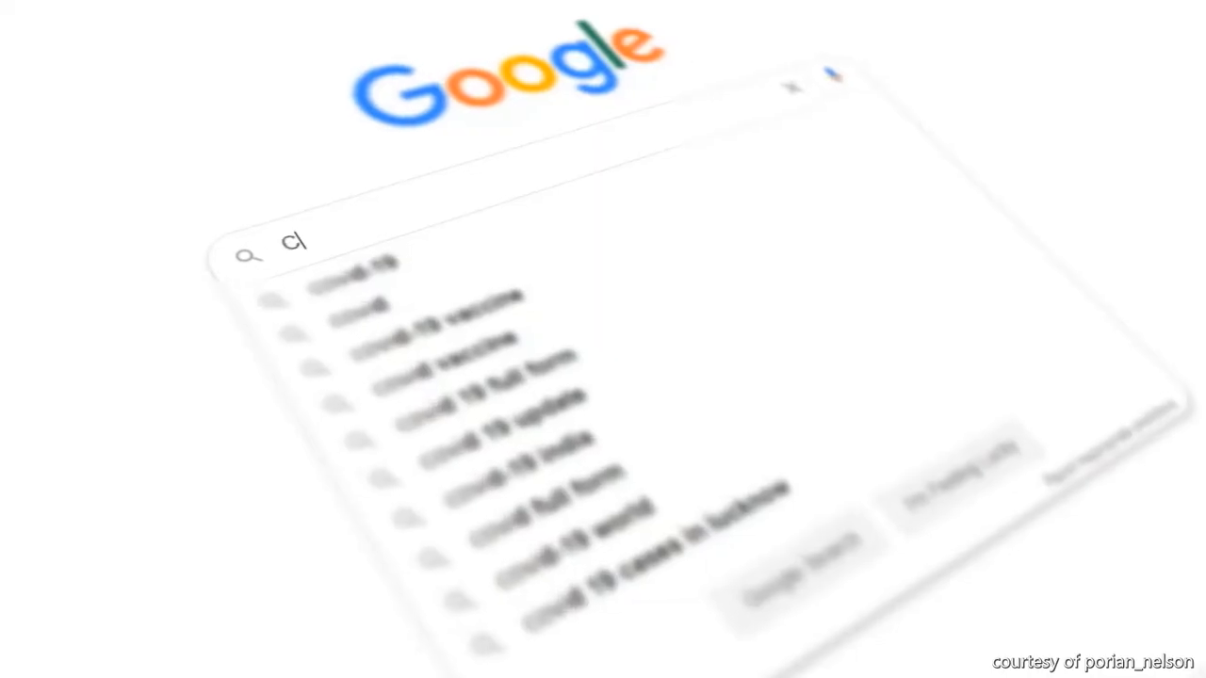
type("ovid-19")
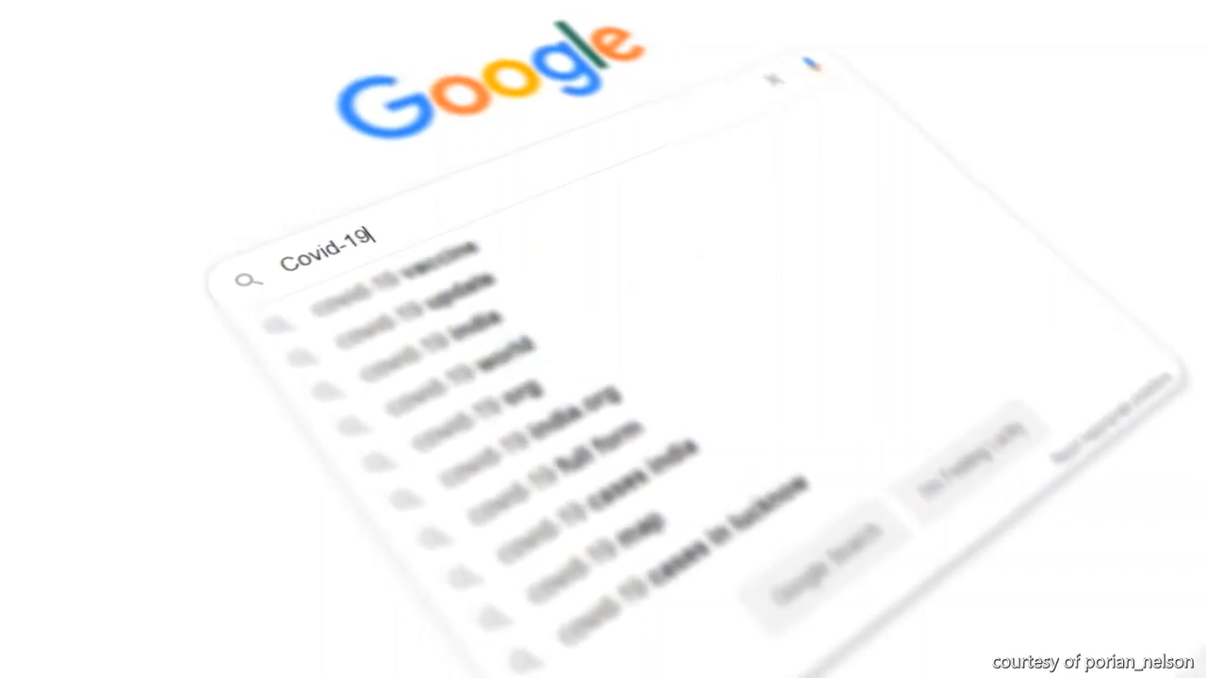
type("in A")
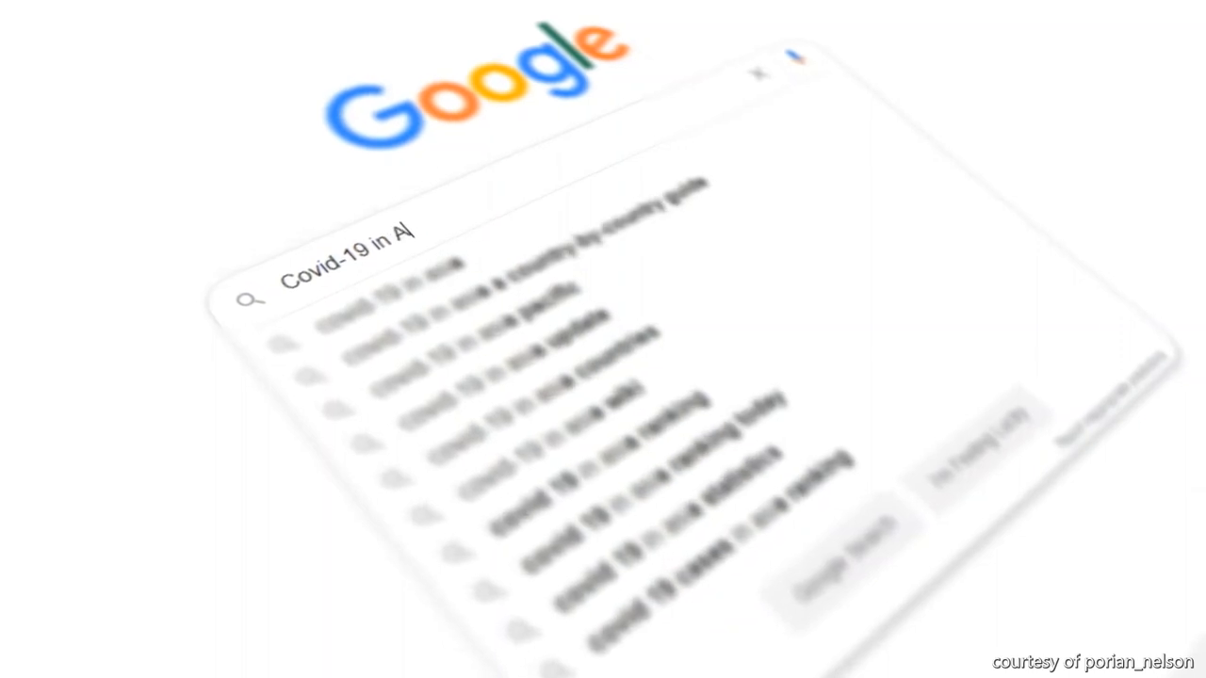
type("sia")
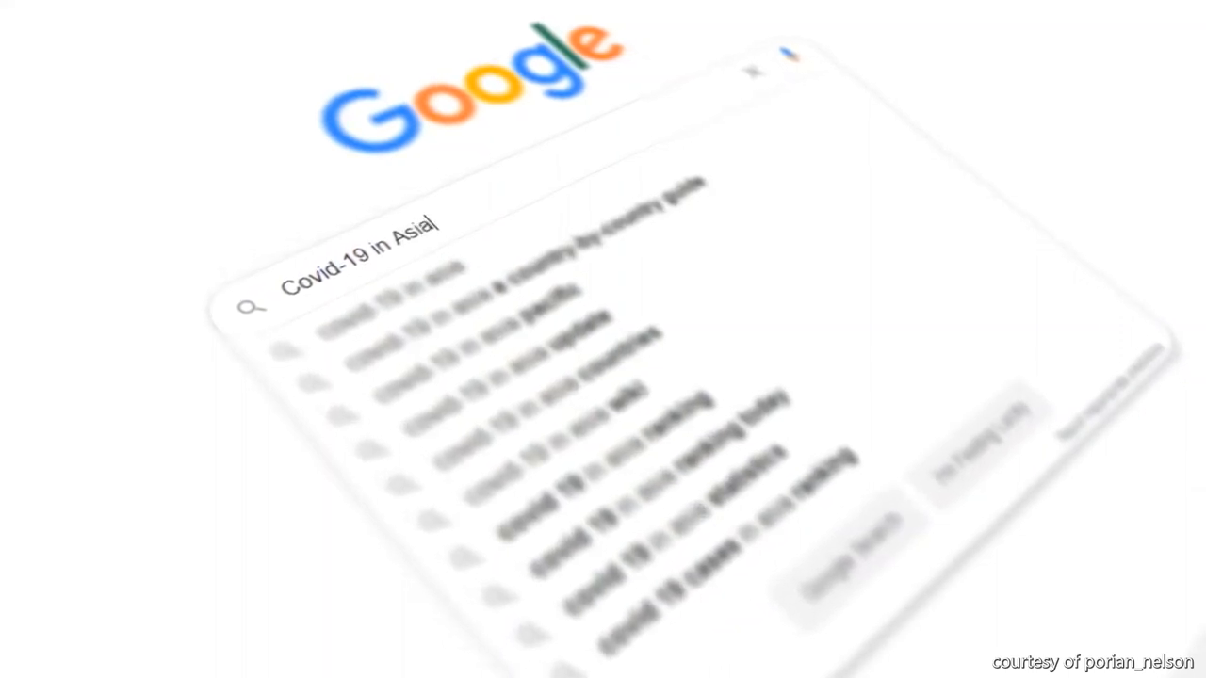